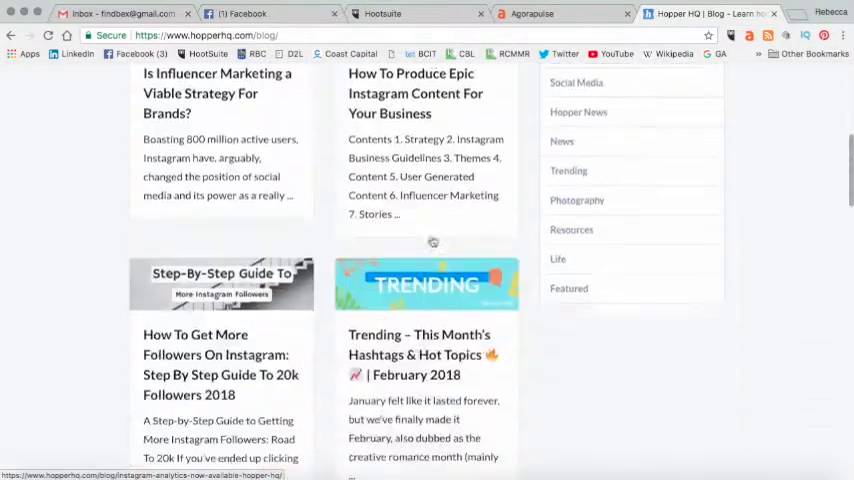
Open the Hopper HQ post 'Trending – This Month's Hashtags & Hot Topics | February 2018'.
{"action": "left_click", "coordinate": [426, 285]}
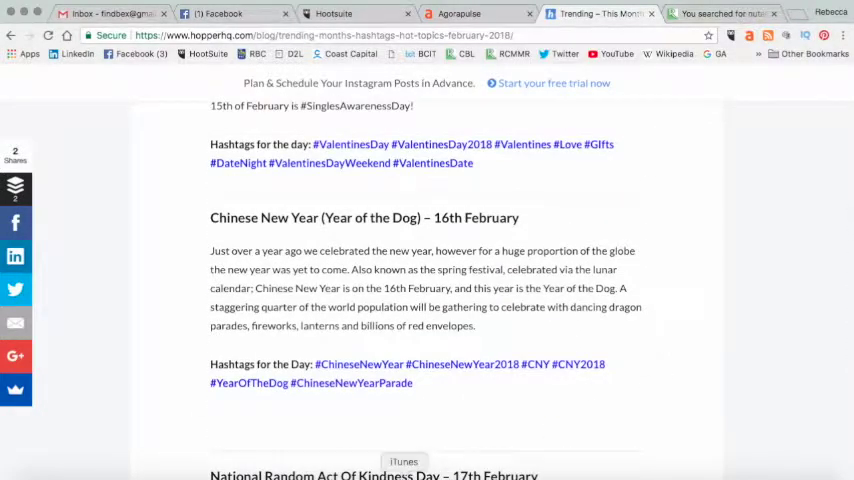